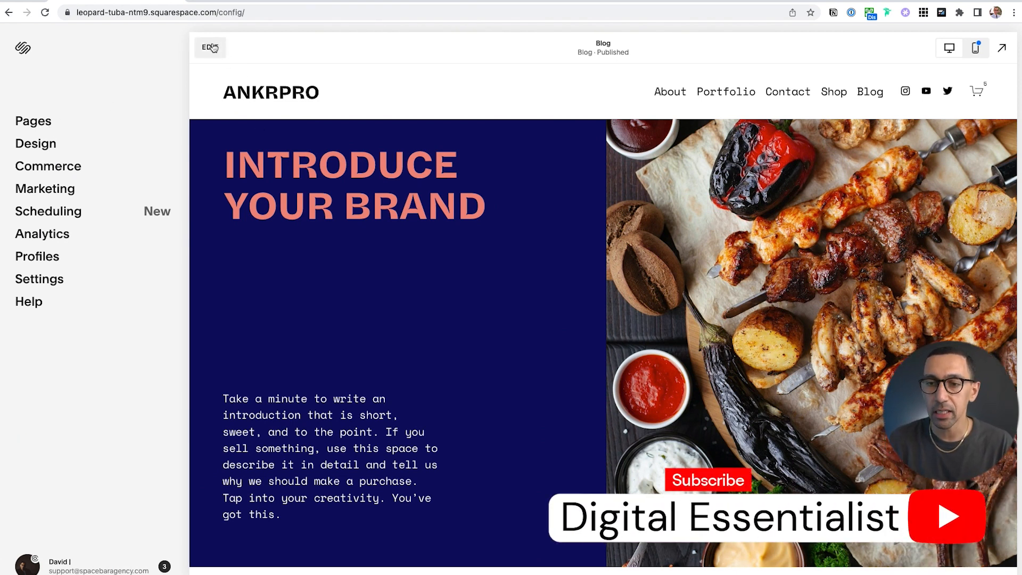
- Enter edit mode on the Blog page preview
{"action": "left_click", "coordinate": [209, 48]}
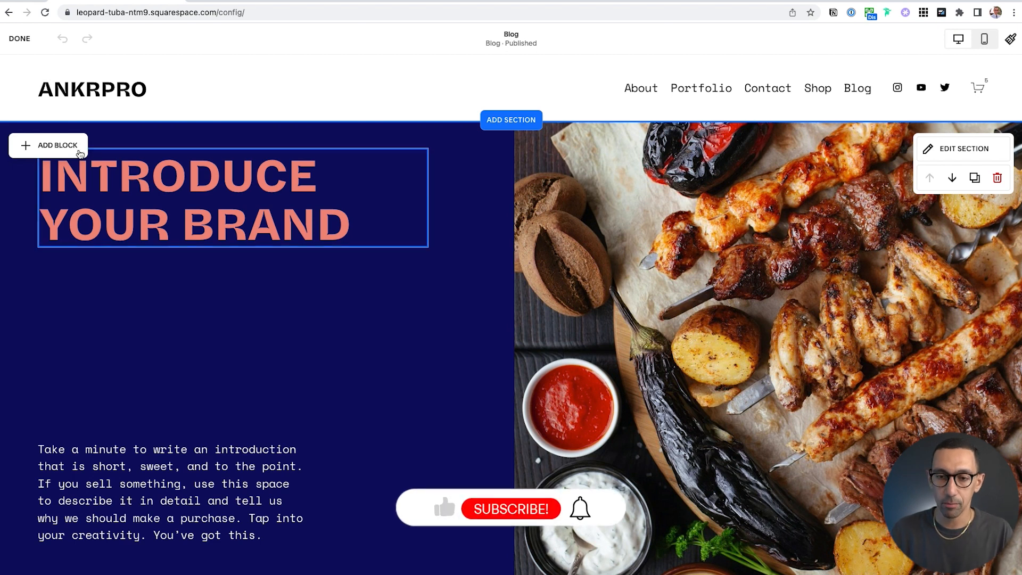
- Add a Form block to the Blog hero section and open its settings
{"action": "left_click", "coordinate": [48, 145]}
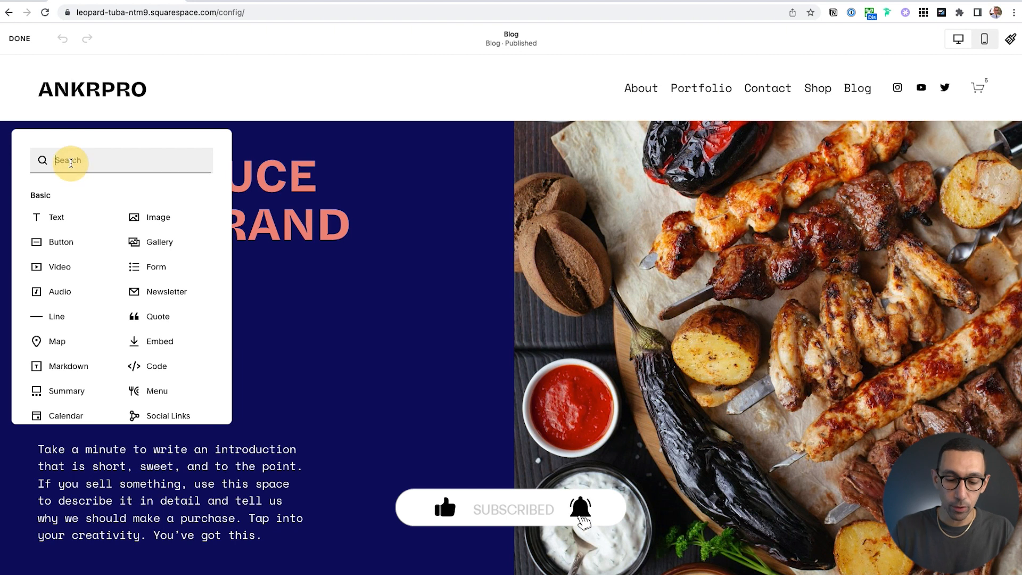
{"action": "type", "text": "Form"}
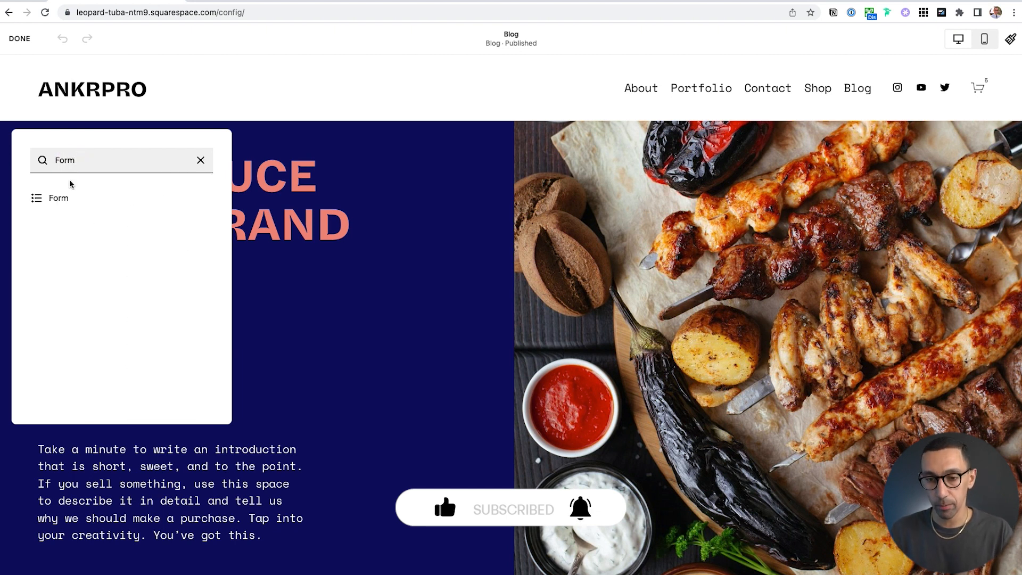
{"action": "left_click", "coordinate": [58, 198]}
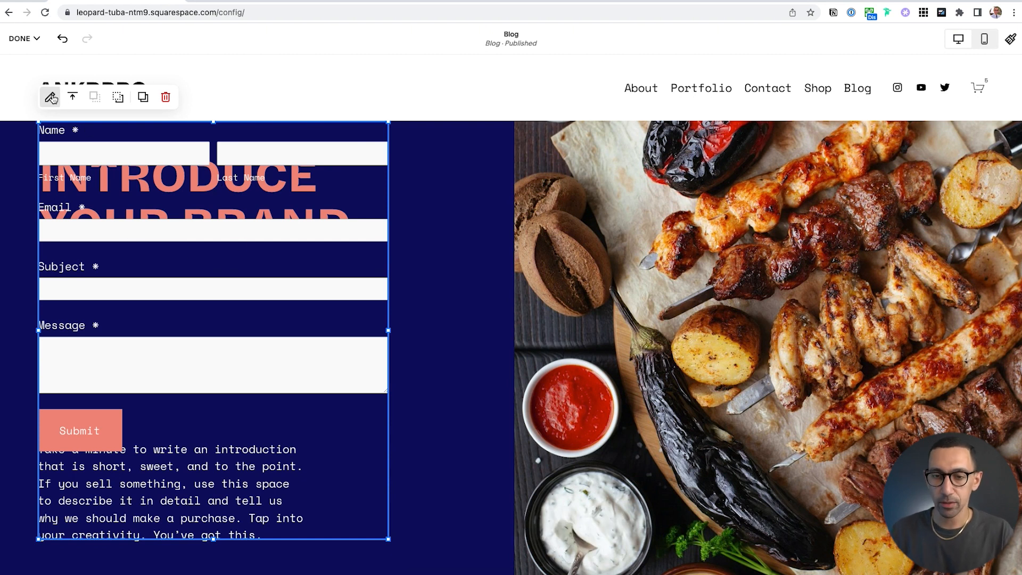
{"action": "left_click", "coordinate": [52, 96]}
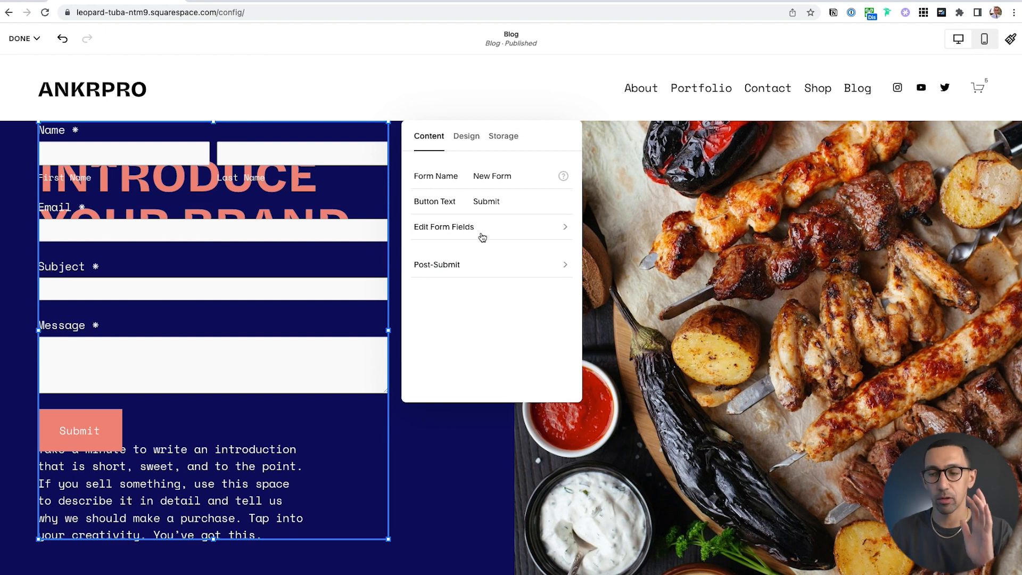
{"action": "mouse_move", "coordinate": [483, 228]}
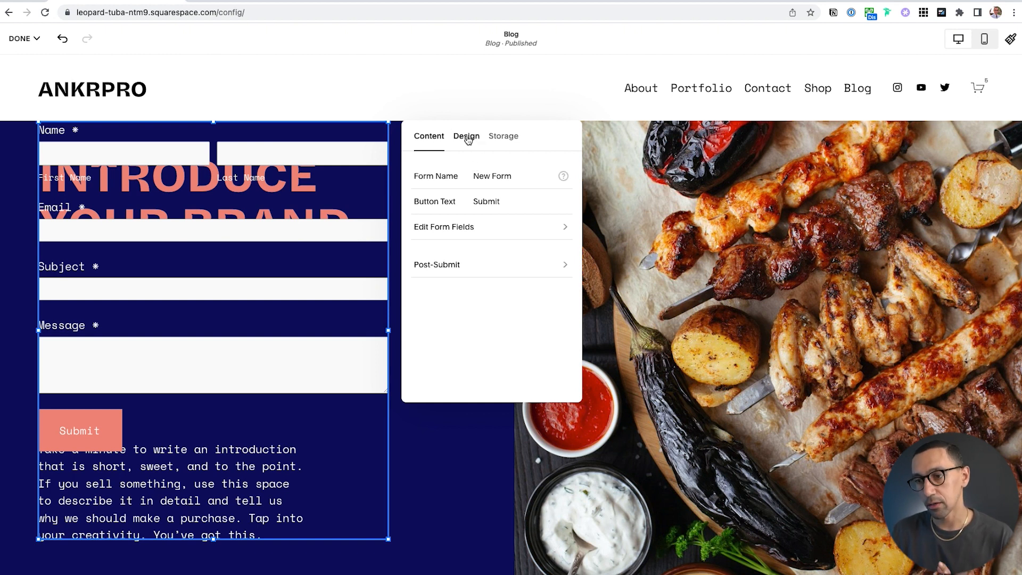
- Show the form as a lightbox with a left-aligned 'Book A Consultation' open button
{"action": "left_click", "coordinate": [467, 136]}
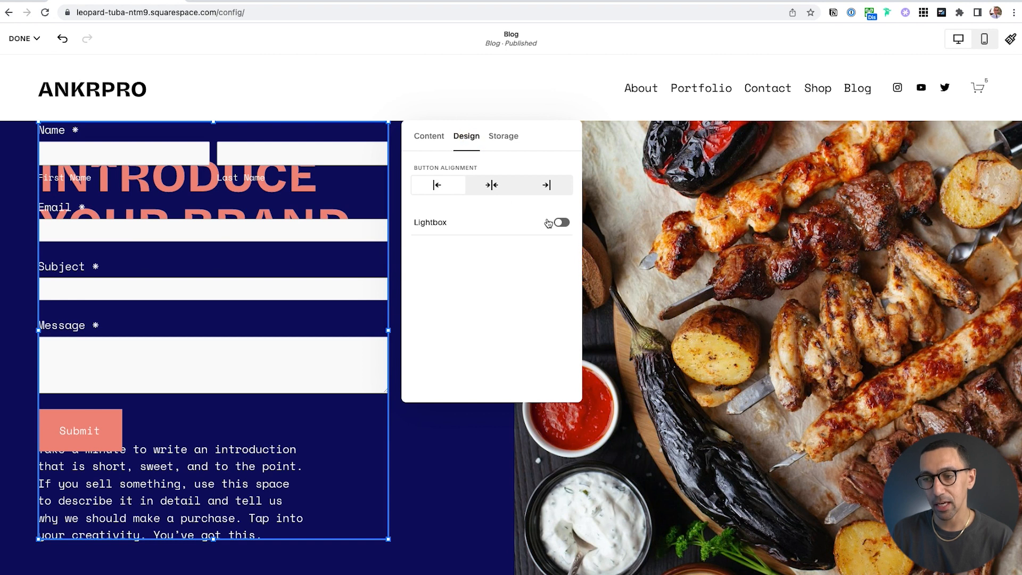
{"action": "left_click", "coordinate": [558, 223]}
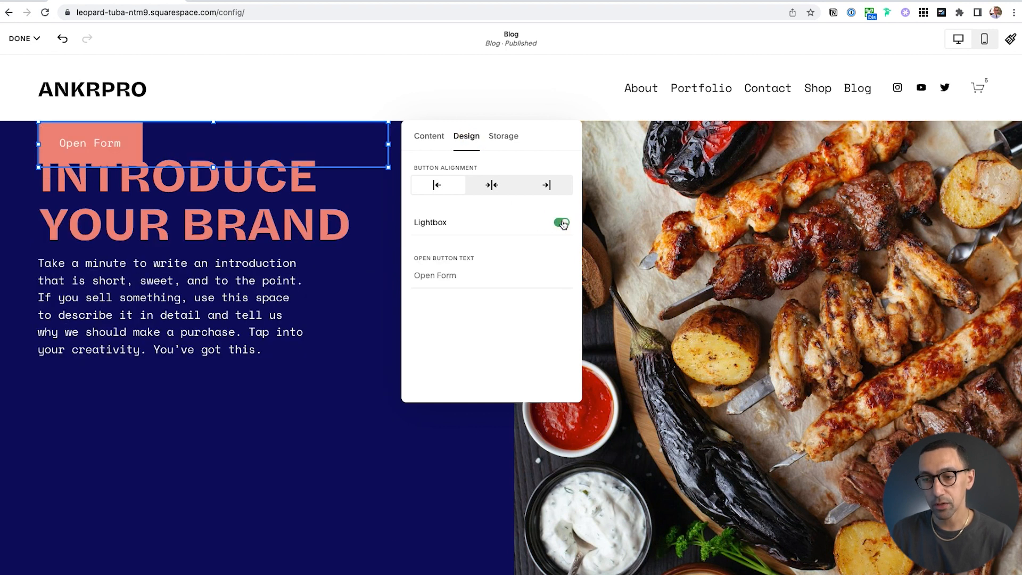
{"action": "left_click", "coordinate": [491, 275]}
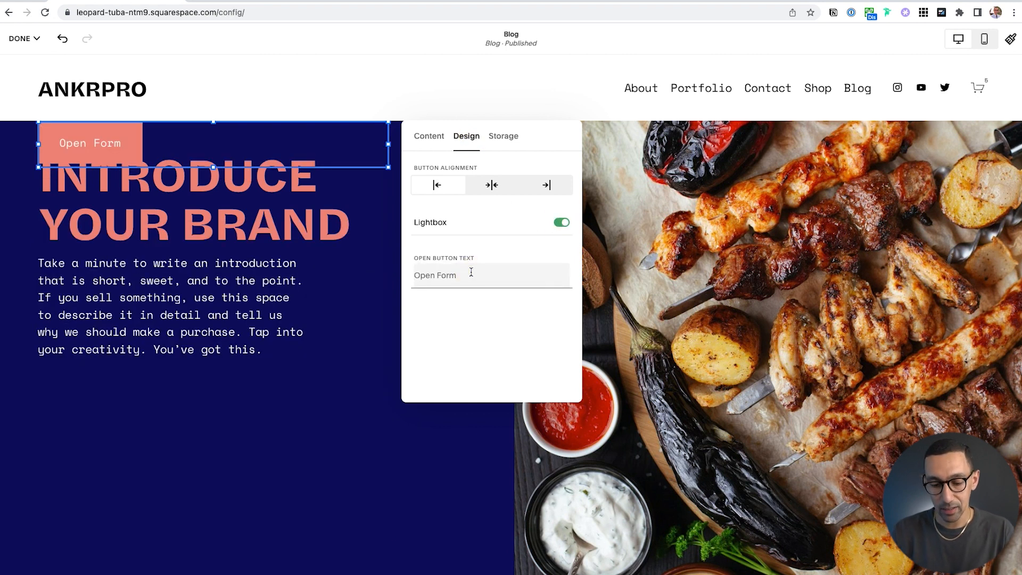
{"action": "type", "text": "Book A Consultation"}
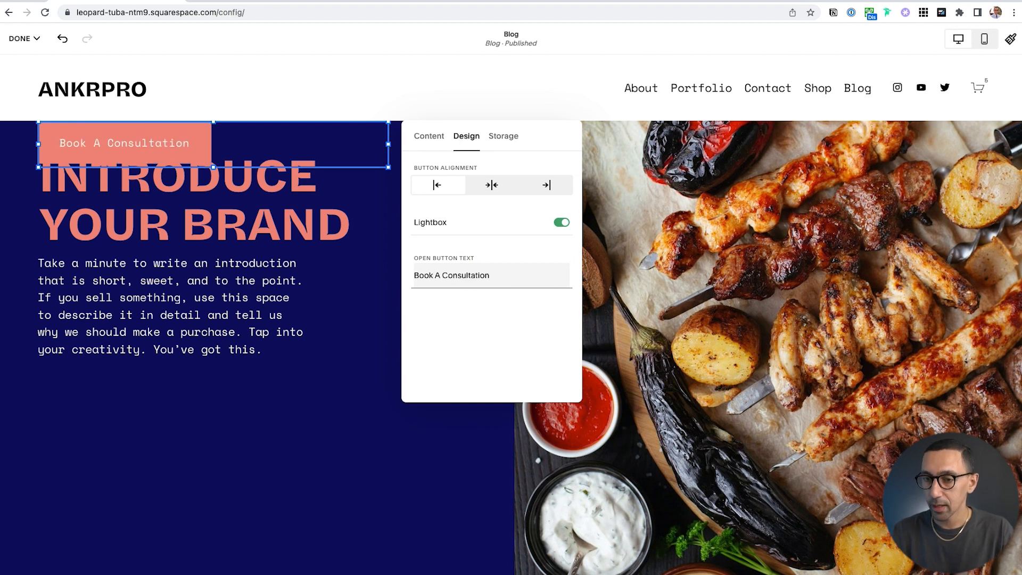
{"action": "mouse_move", "coordinate": [497, 189]}
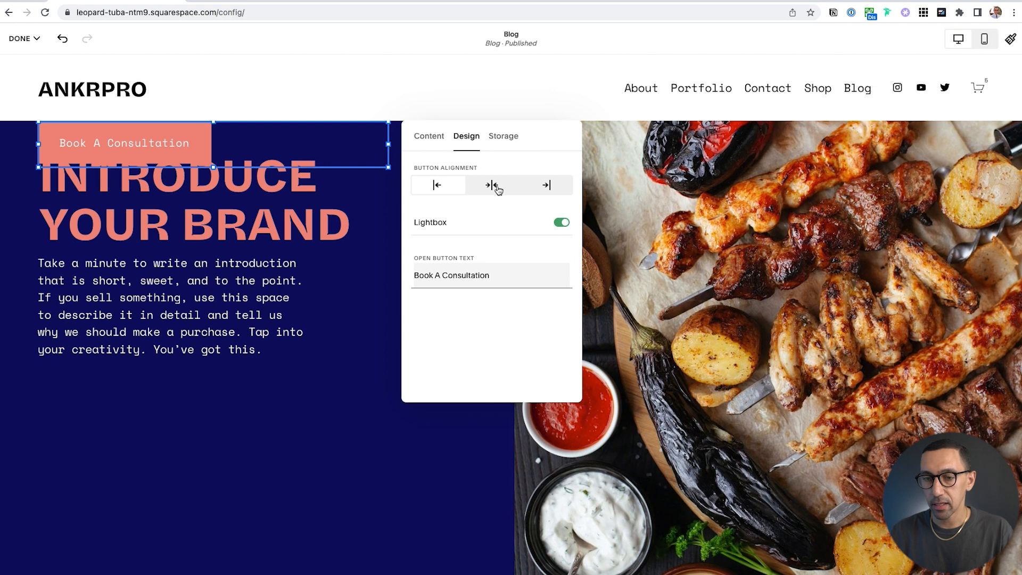
{"action": "left_click", "coordinate": [545, 185]}
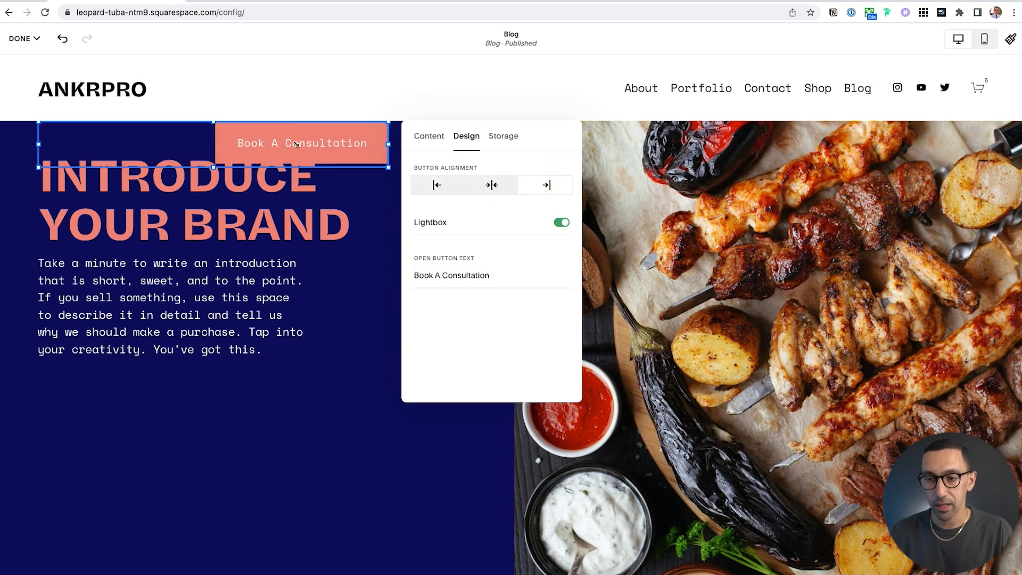
{"action": "left_click", "coordinate": [490, 185]}
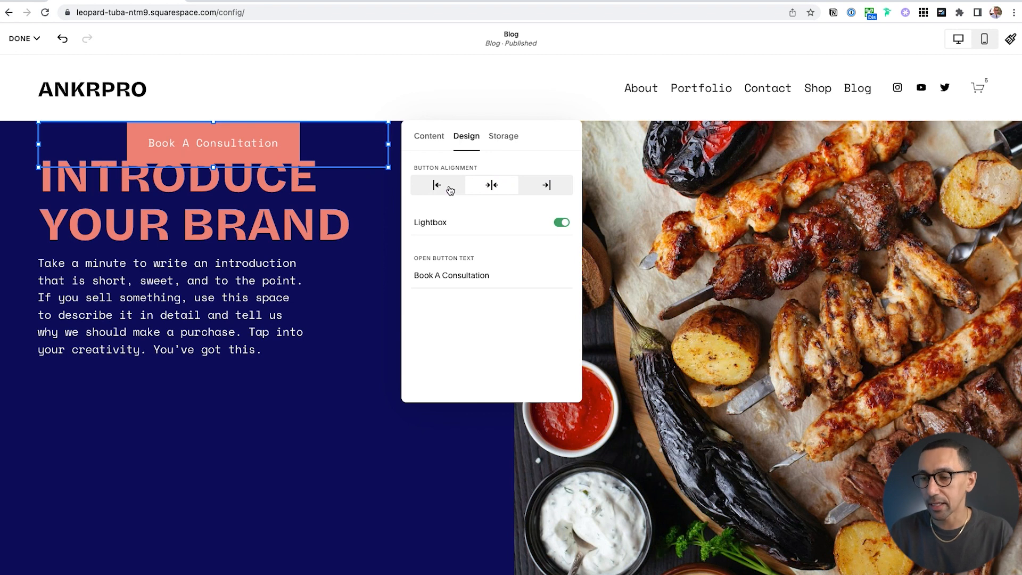
{"action": "left_click", "coordinate": [437, 186]}
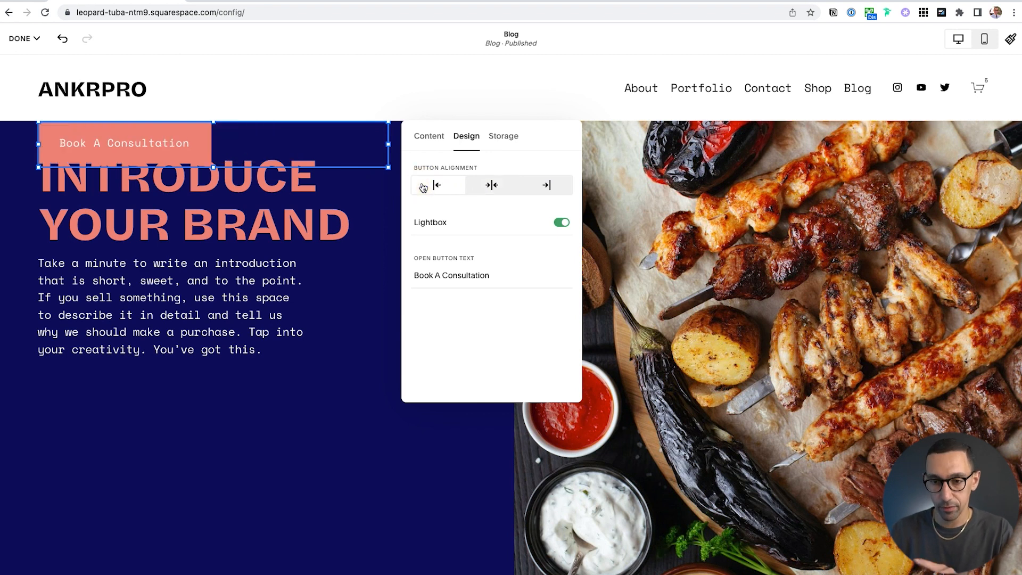
{"action": "mouse_move", "coordinate": [342, 230]}
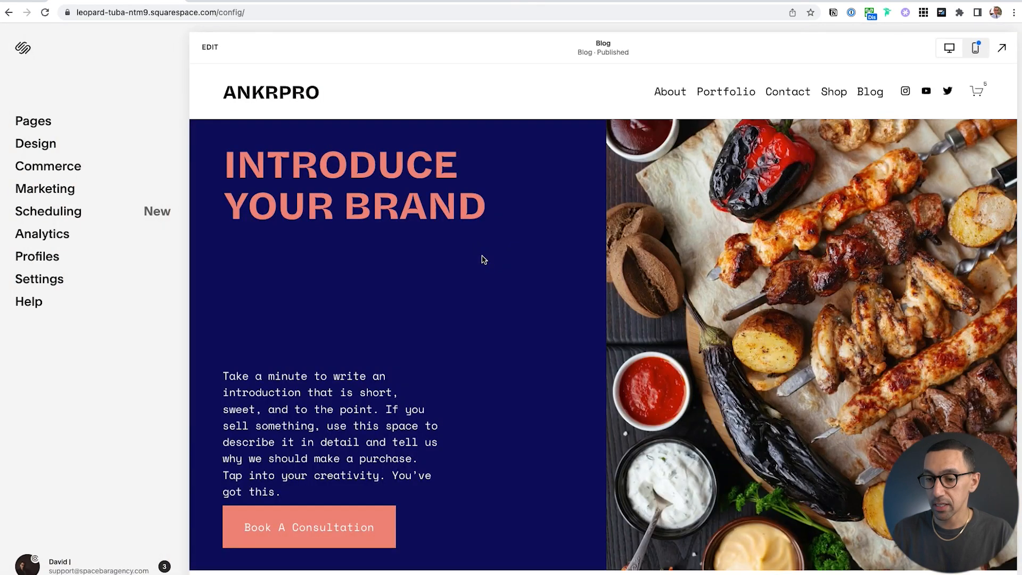
{"action": "left_click", "coordinate": [309, 526]}
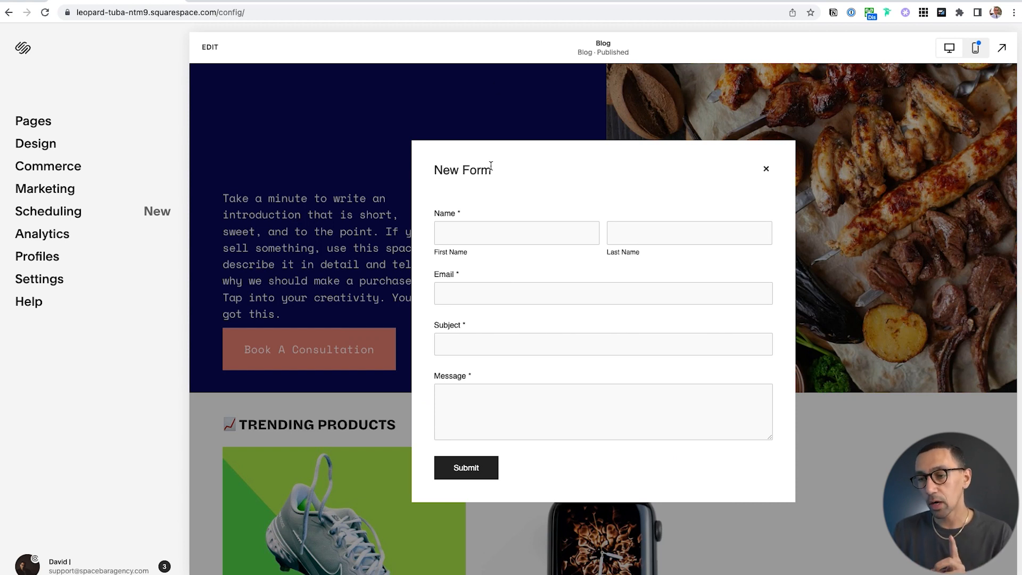
{"action": "double_click", "coordinate": [462, 171]}
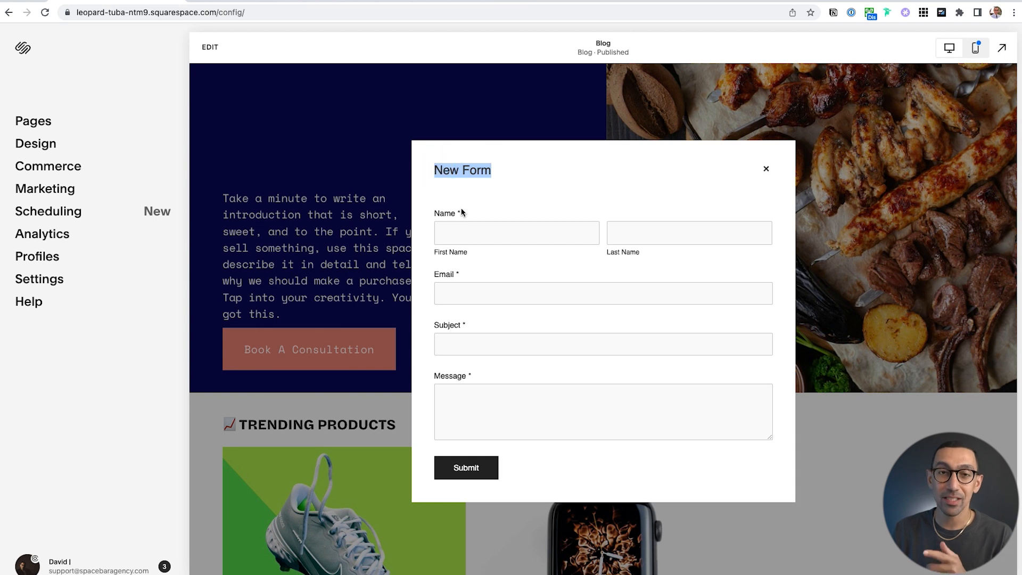
{"action": "mouse_move", "coordinate": [493, 209]}
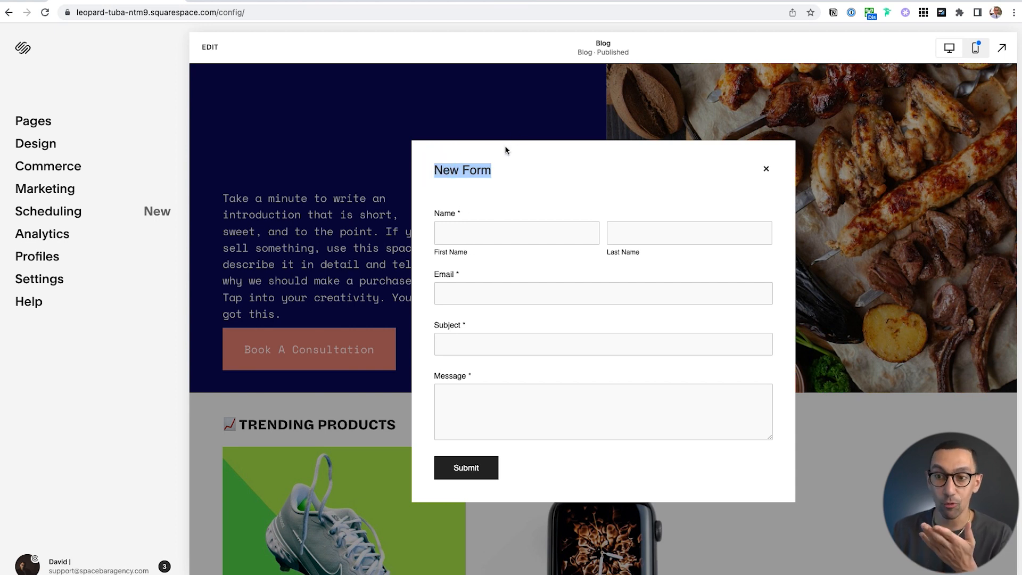
{"action": "left_click", "coordinate": [490, 169]}
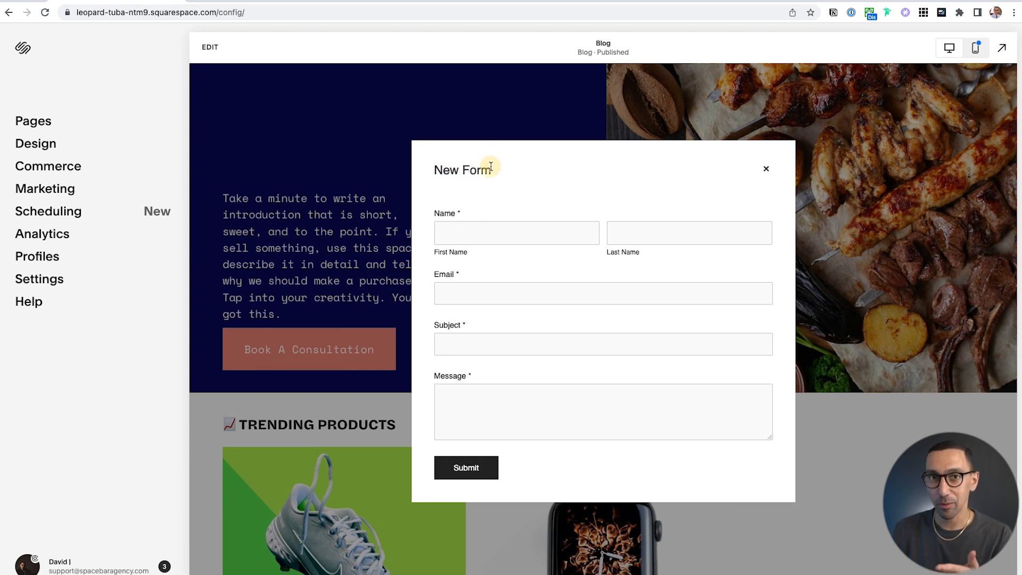
{"action": "mouse_move", "coordinate": [513, 183]}
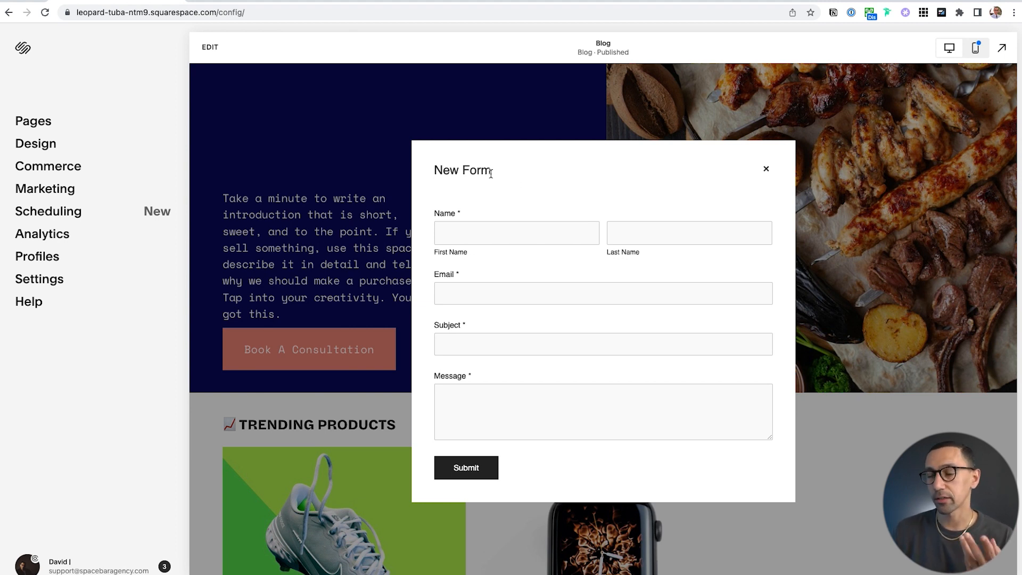
{"action": "mouse_move", "coordinate": [495, 174]}
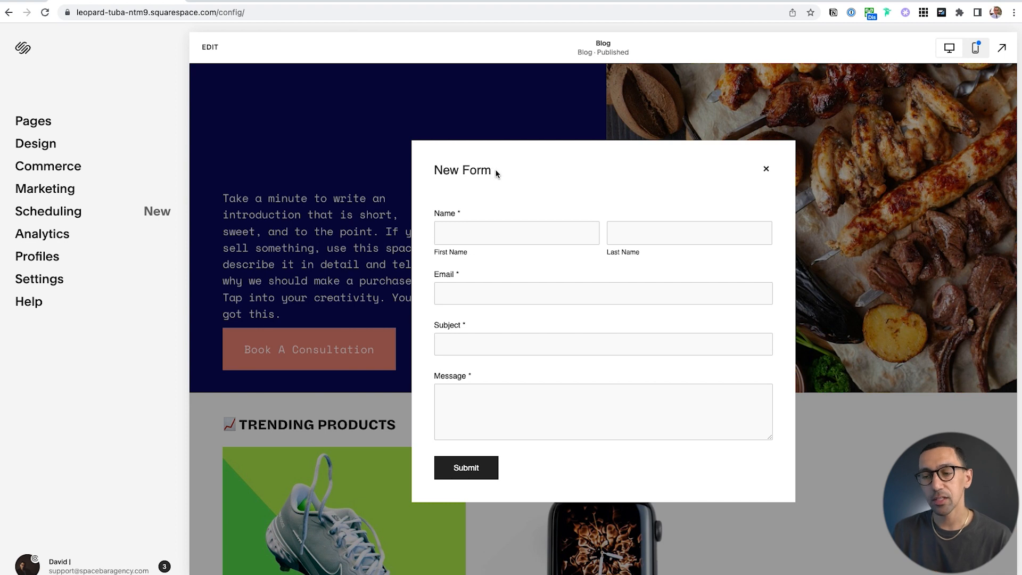
{"action": "double_click", "coordinate": [462, 170]}
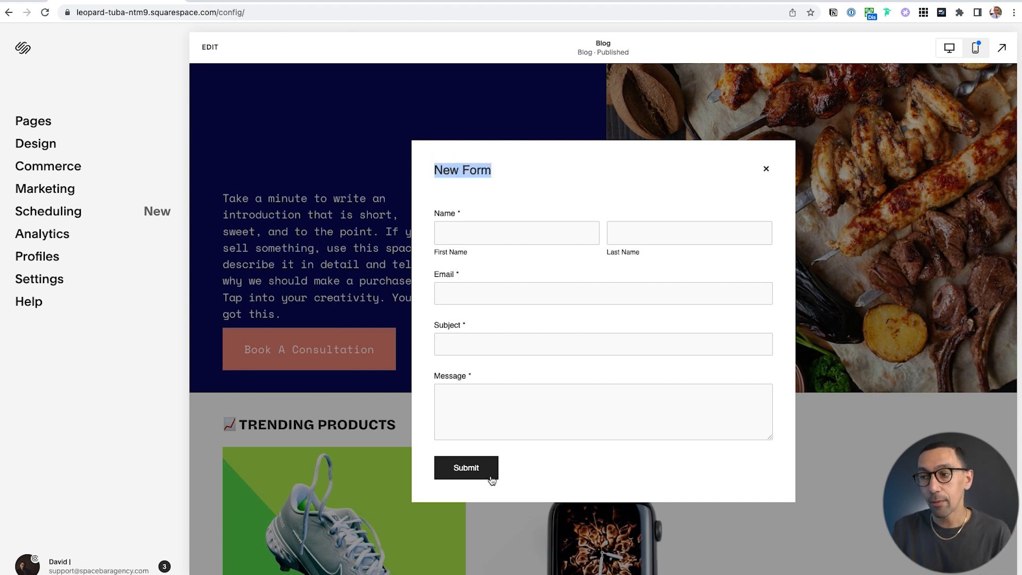
{"action": "mouse_move", "coordinate": [518, 482]}
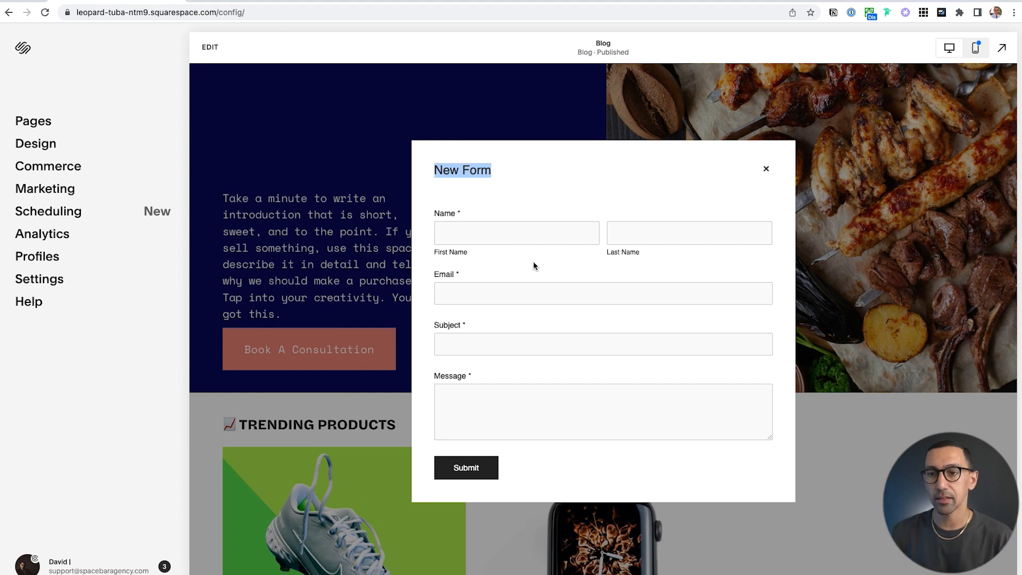
{"action": "mouse_move", "coordinate": [557, 243]}
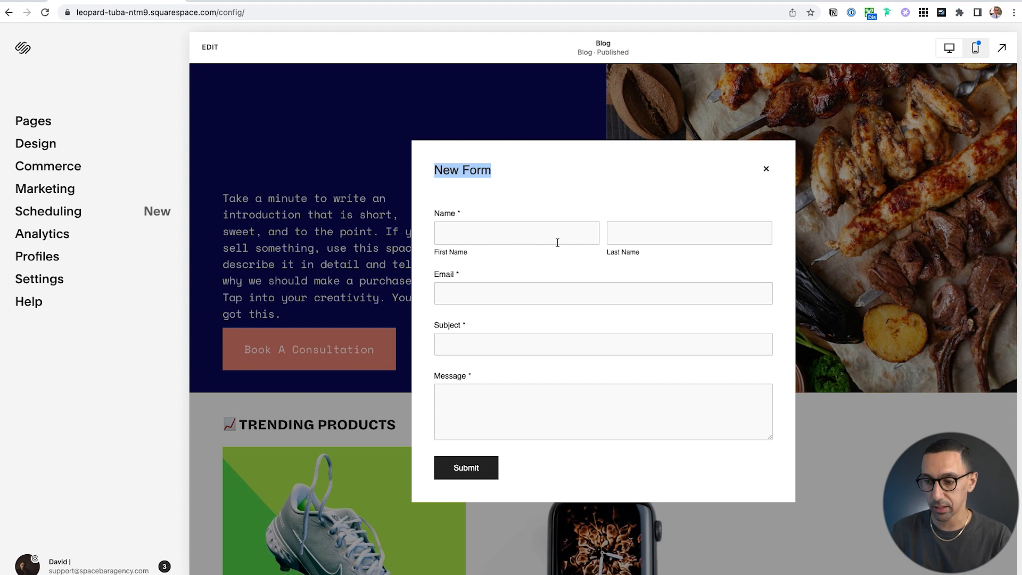
- Dismiss the consultation form popup and scroll down the Blog page
{"action": "left_click", "coordinate": [766, 169]}
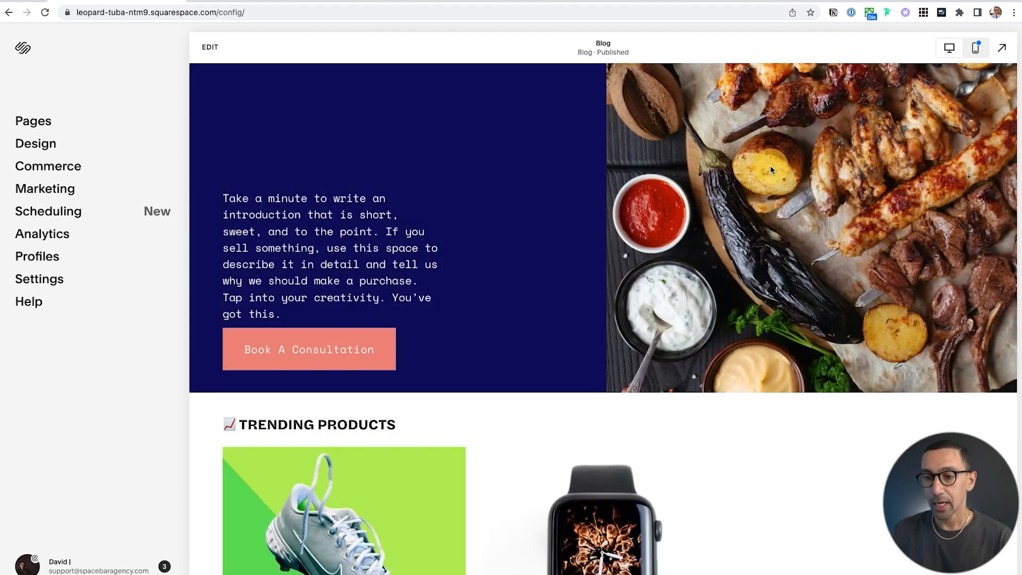
{"action": "scroll", "scroll_direction": "down", "scroll_amount": 3}
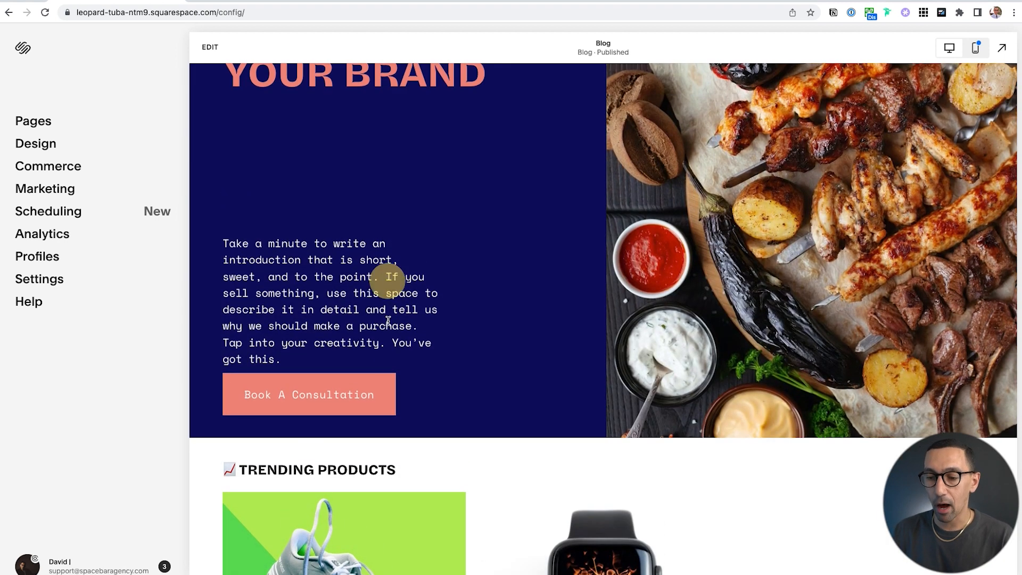
{"action": "mouse_move", "coordinate": [348, 408]}
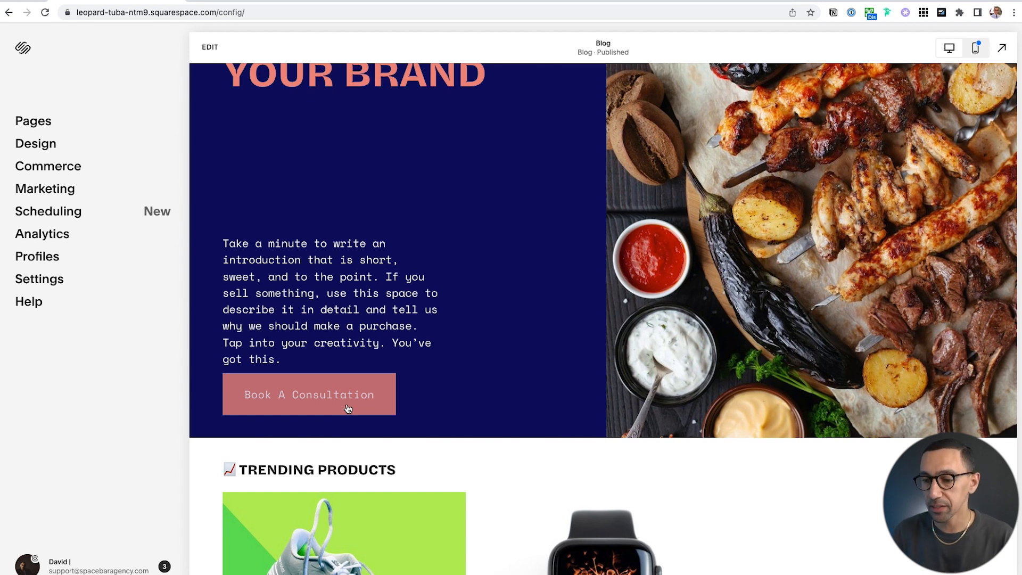
{"action": "scroll", "scroll_direction": "down", "scroll_amount": 3}
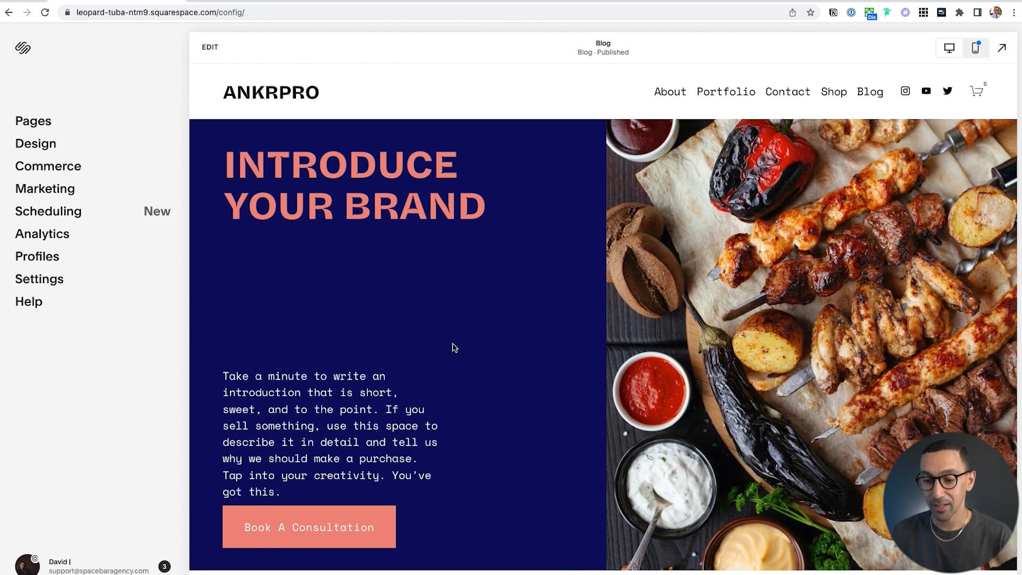
{"action": "scroll", "scroll_direction": "down", "scroll_amount": 3}
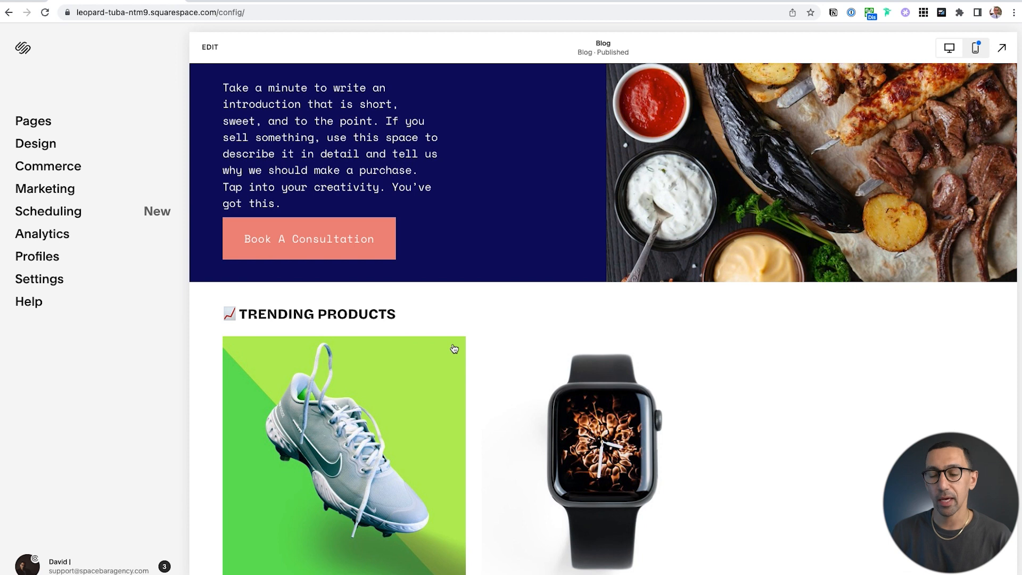
{"action": "scroll", "scroll_direction": "down", "scroll_amount": 3}
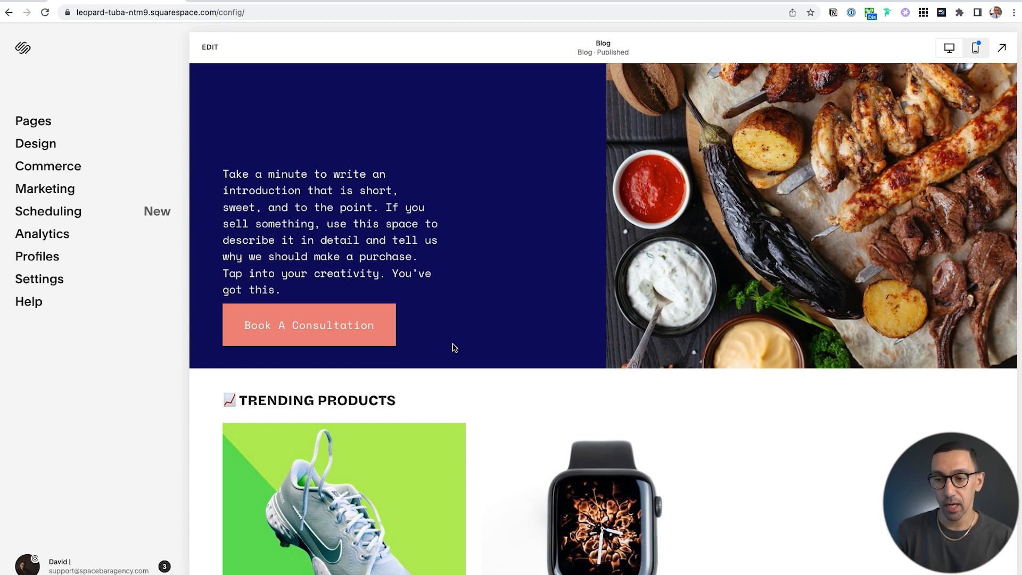
- Re-enter edit mode and duplicate the section holding the Book A Consultation button
{"action": "left_click", "coordinate": [209, 47]}
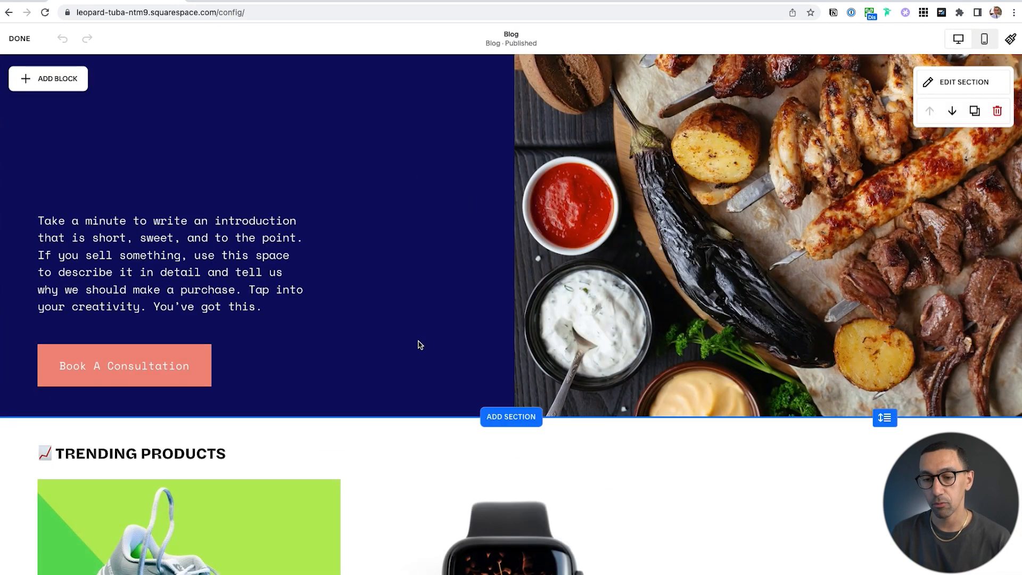
{"action": "scroll", "scroll_direction": "down", "scroll_amount": 3}
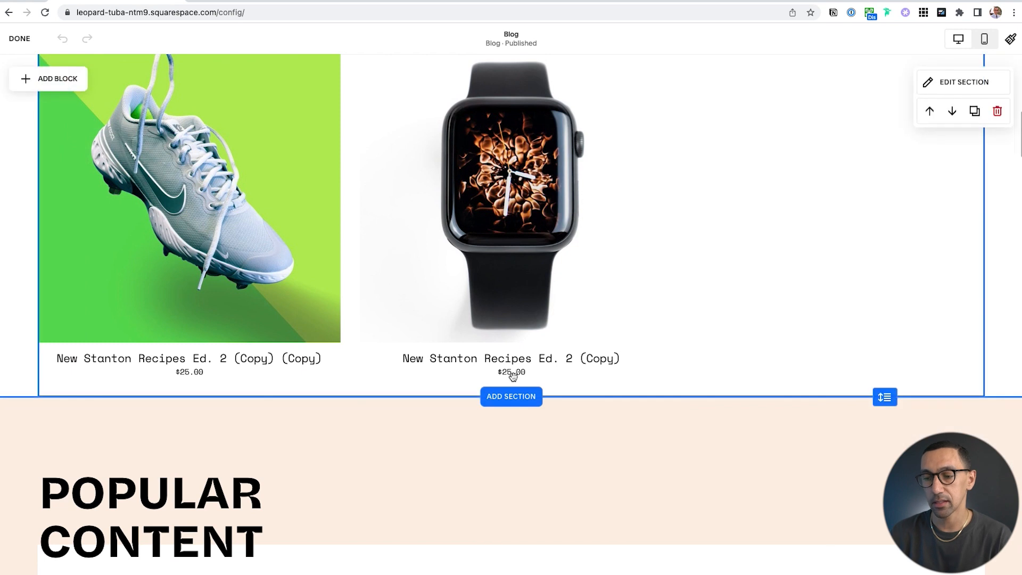
{"action": "scroll", "scroll_direction": "up", "scroll_amount": 3}
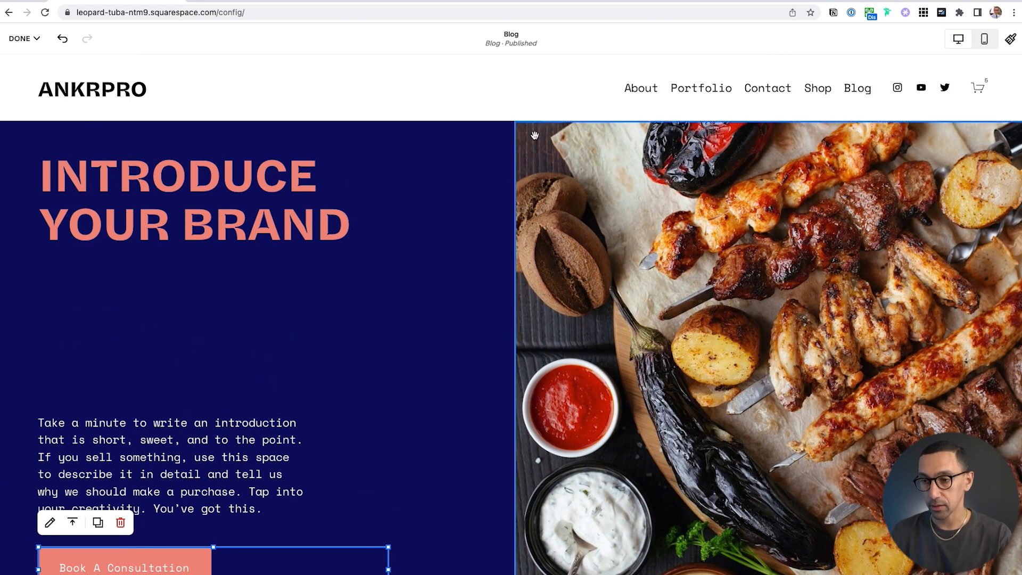
{"action": "scroll", "scroll_direction": "down", "scroll_amount": 3}
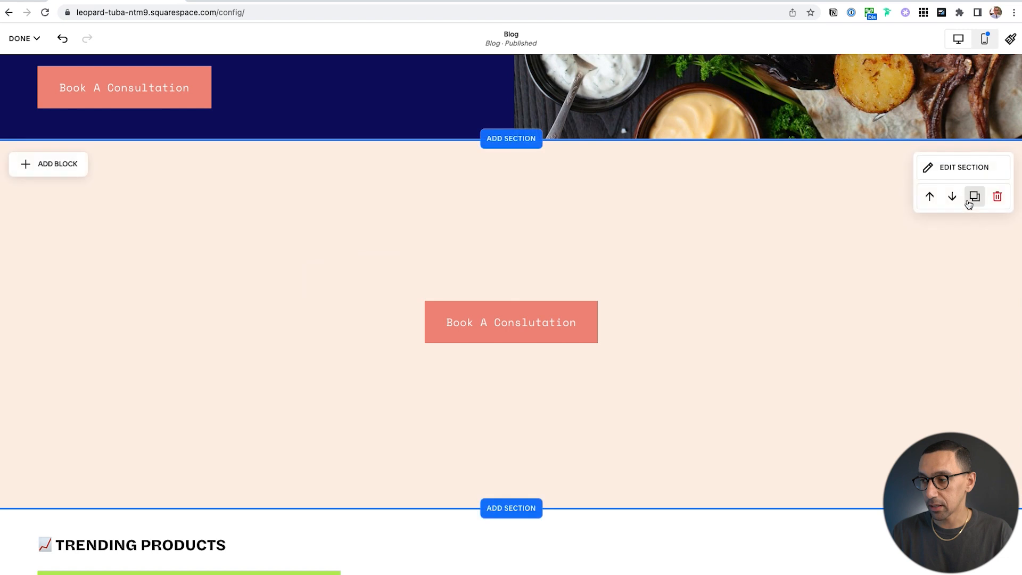
{"action": "mouse_move", "coordinate": [974, 196]}
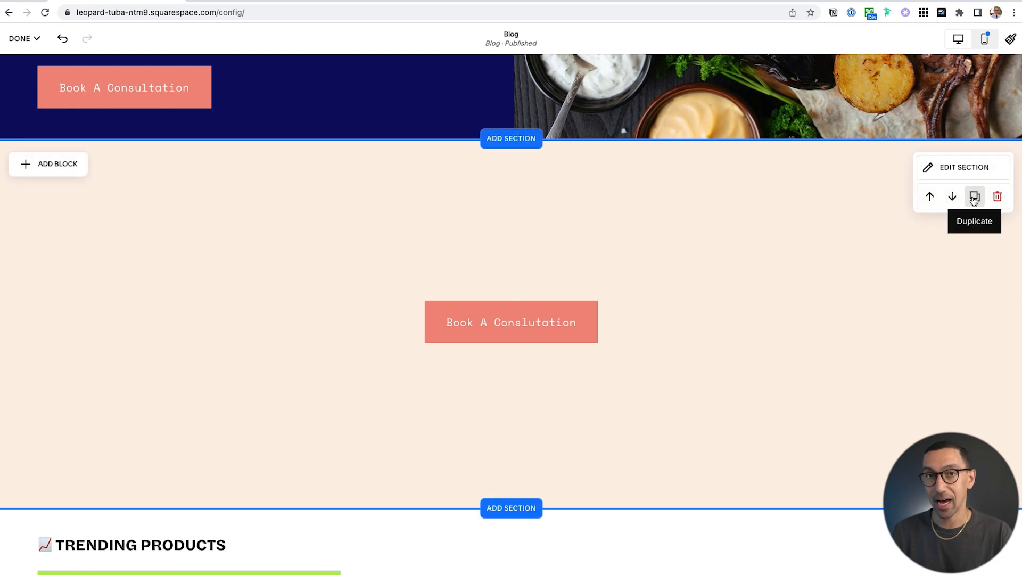
{"action": "left_click", "coordinate": [973, 196]}
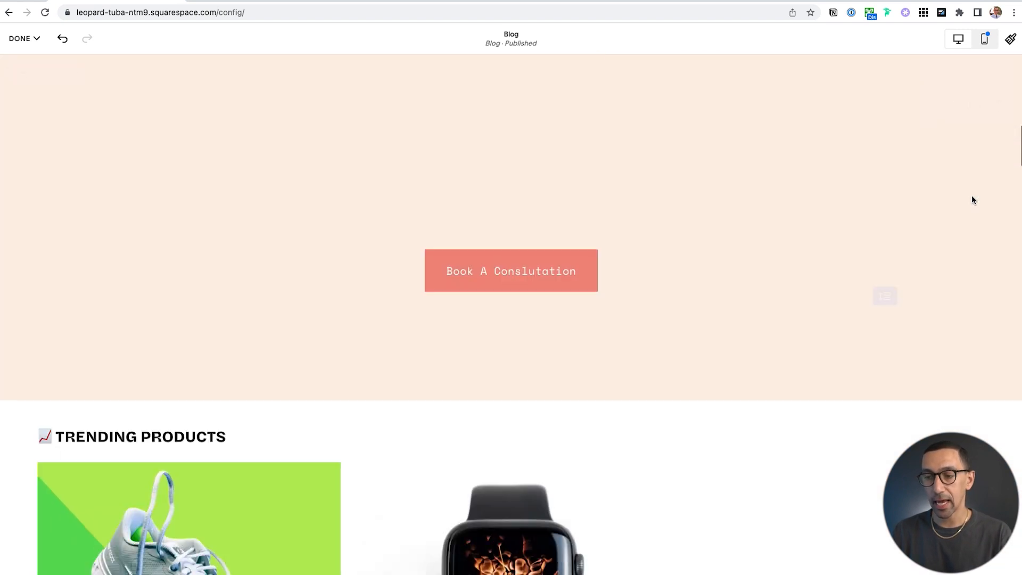